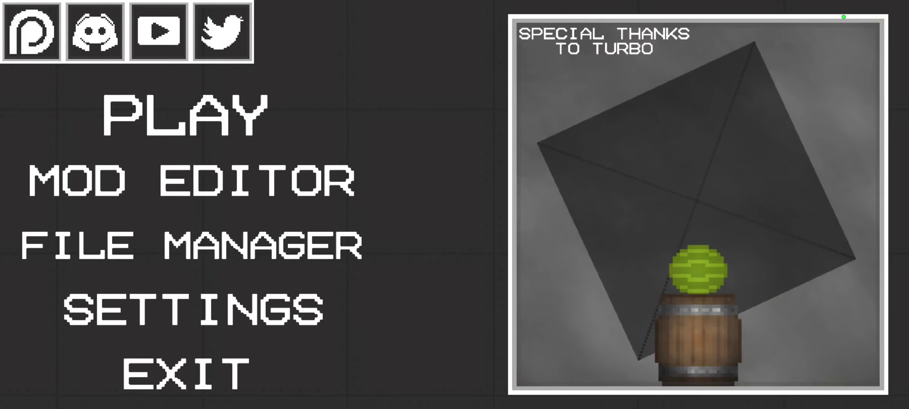
Enter the mod editor from the main menu to reach the template chooser
click(187, 180)
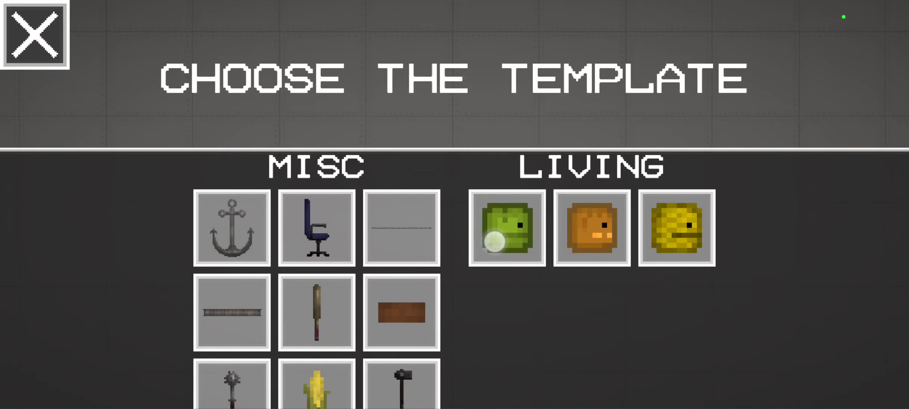
Start a melon LIVING template mod and apply olive #536A17 to a human settings colour
click(506, 225)
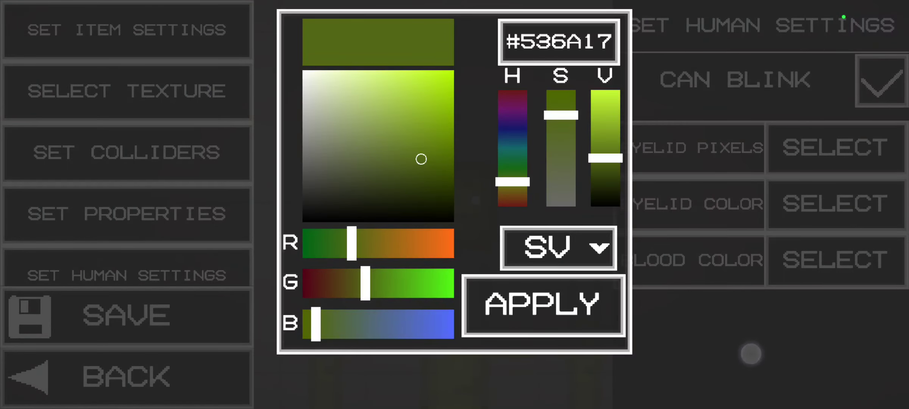
click(541, 305)
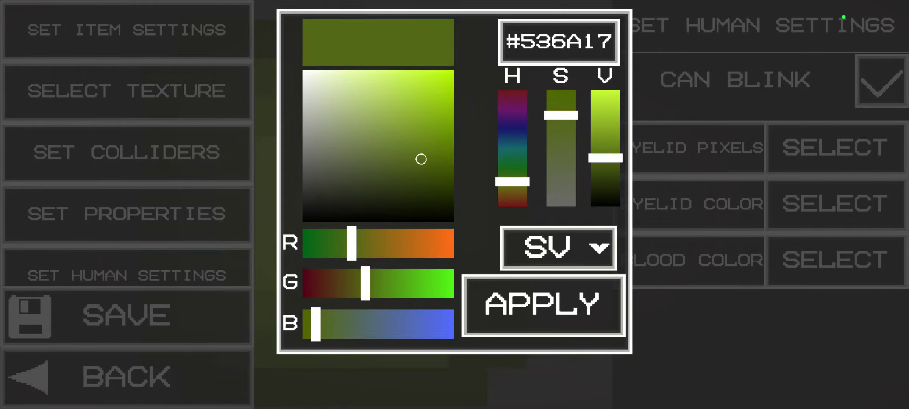
click(542, 305)
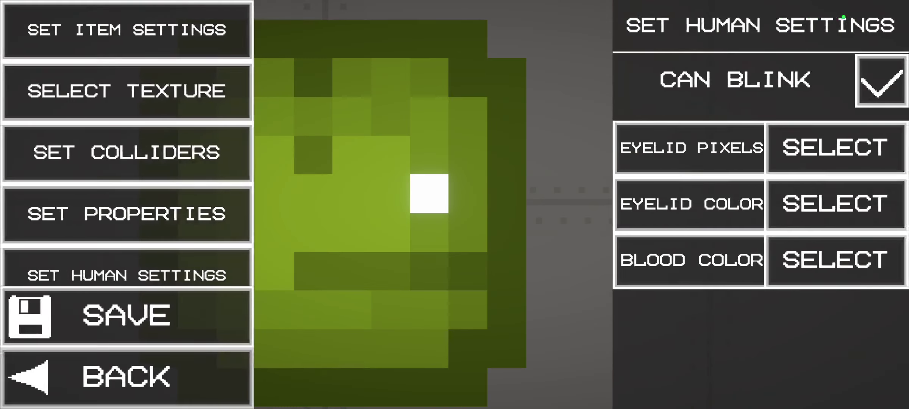
Save the melon mod, overwriting the existing file, and return to the main menu
click(127, 316)
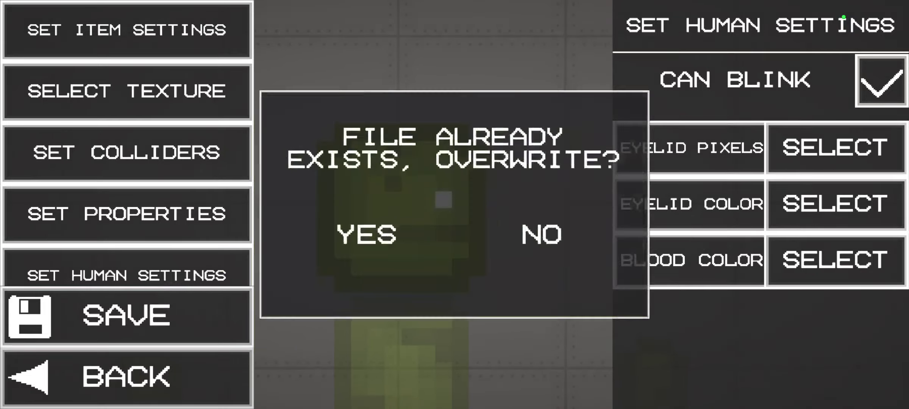
click(365, 234)
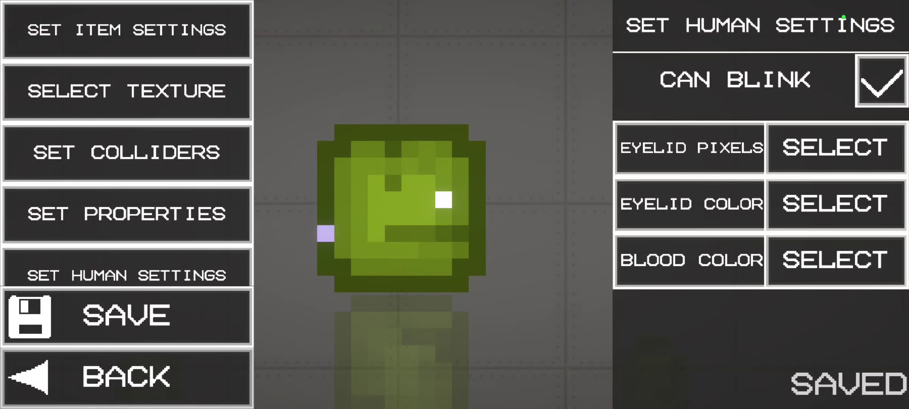
click(880, 81)
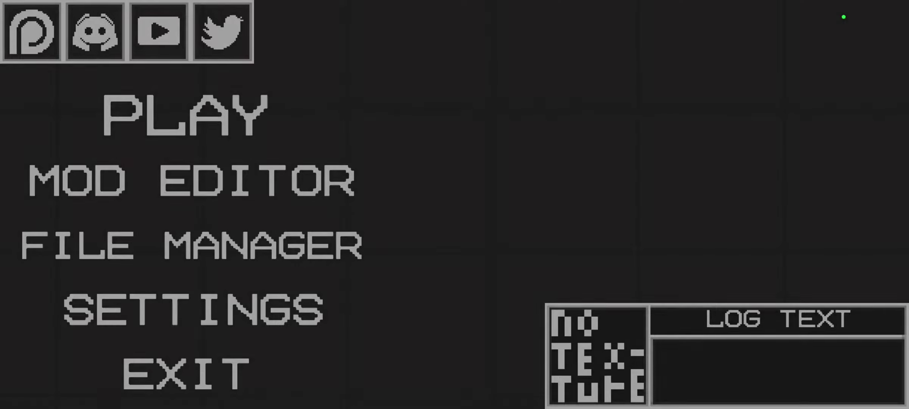
Enter the sandbox via PLAY and browse items such as the tea box, wheel and lifebuoy
click(183, 113)
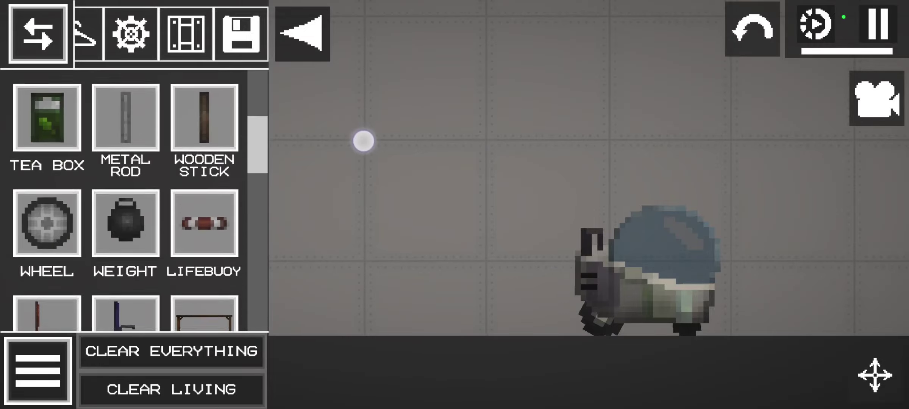
Scroll the spawn panel to LIVING and let spawned melons and the new Apple fight
scroll(down, 3)
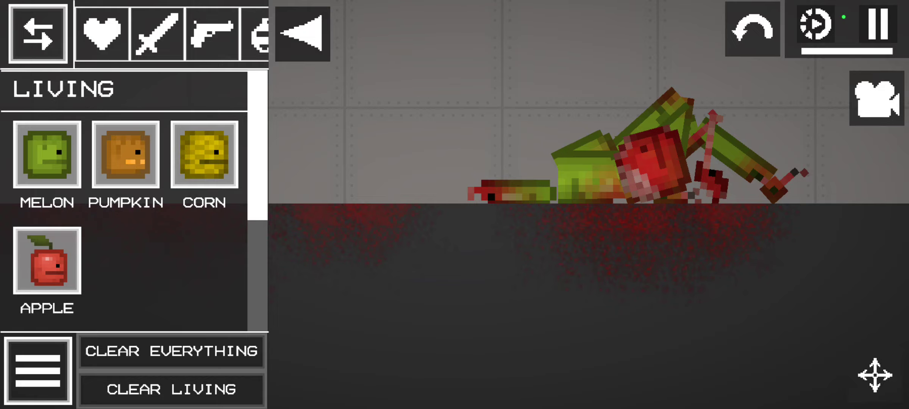
Clear everything so the bodies and blood vanish, leaving the sandbox floor empty
click(172, 351)
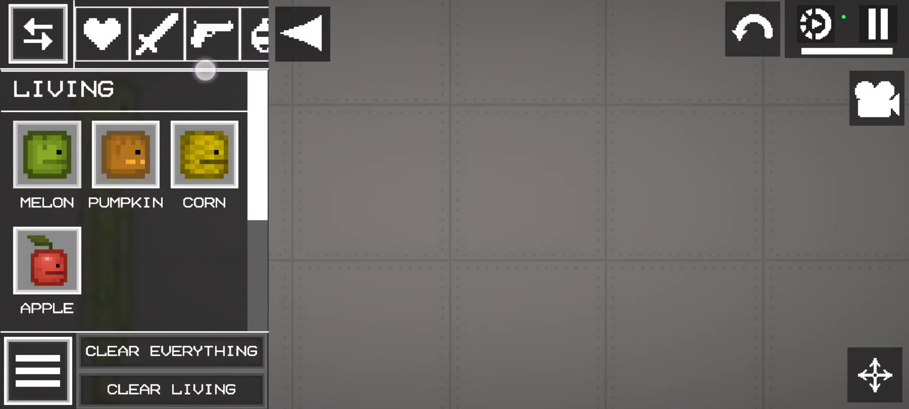
click(211, 34)
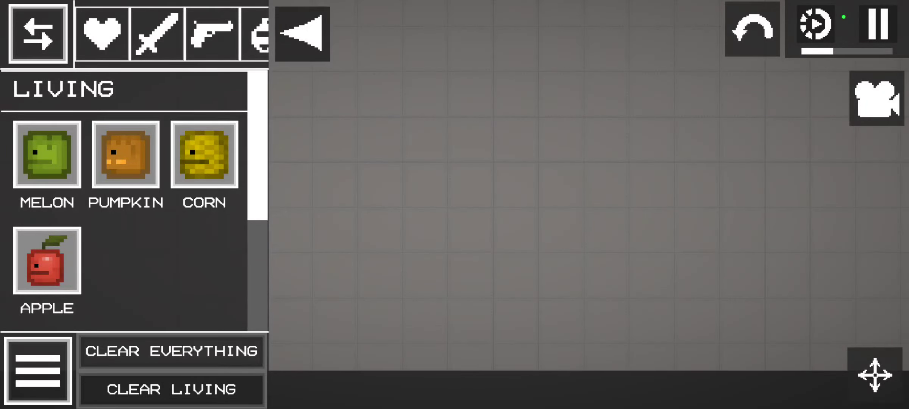
click(841, 206)
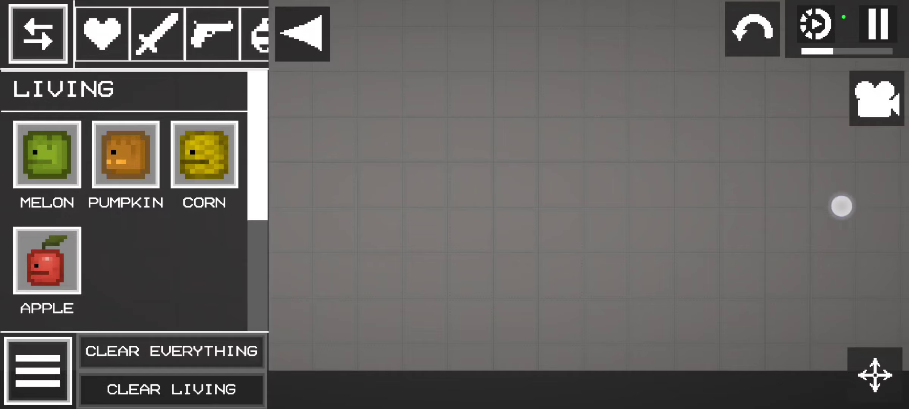